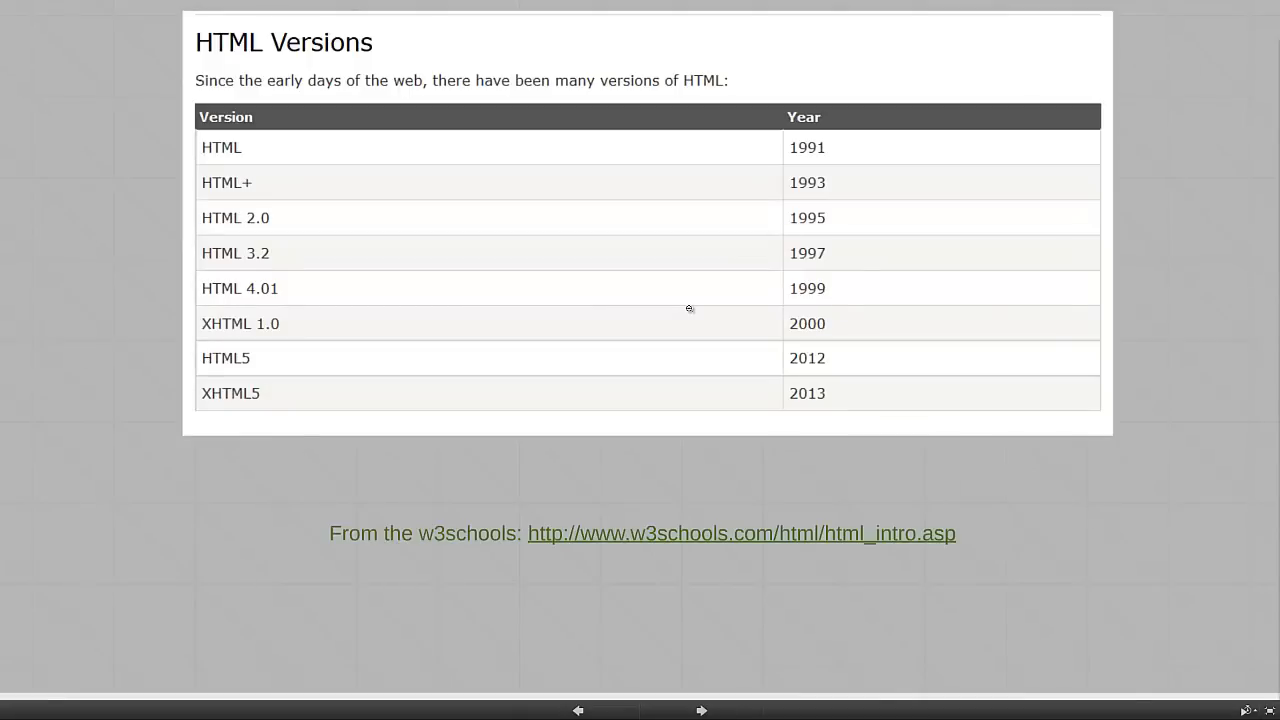
{"action": "mouse_move", "coordinate": [694, 316]}
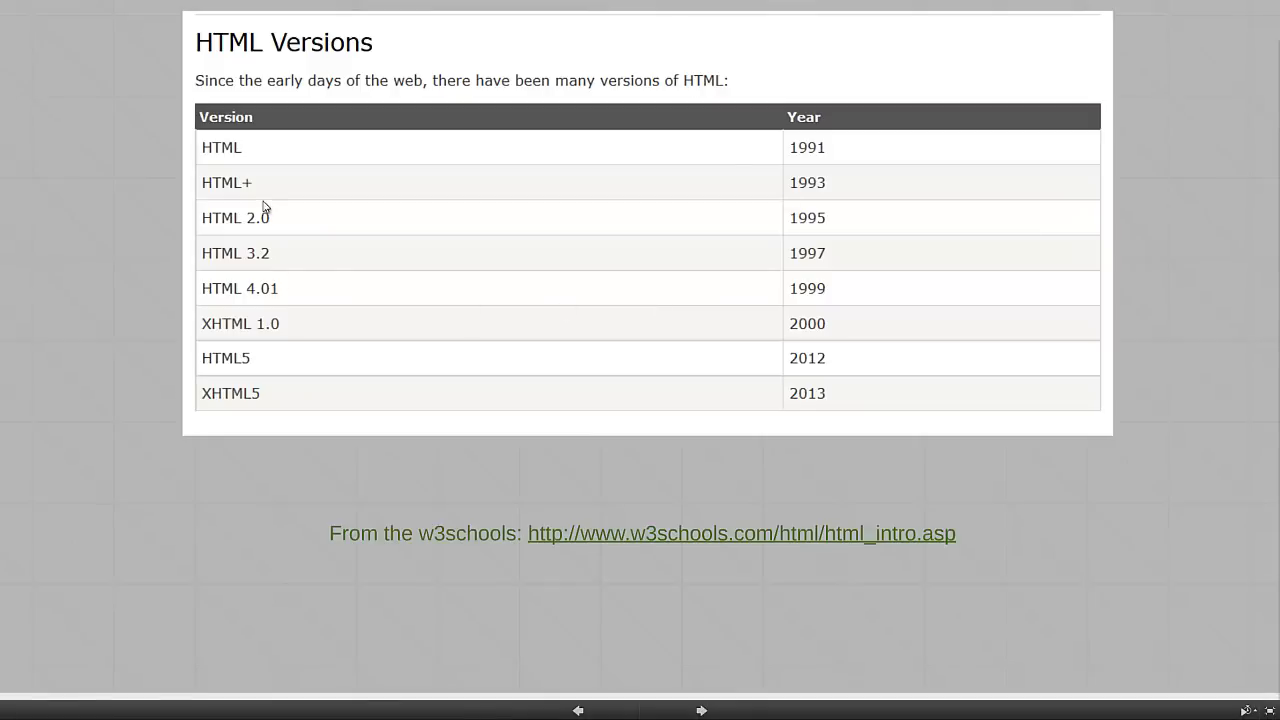
{"action": "mouse_move", "coordinate": [260, 184]}
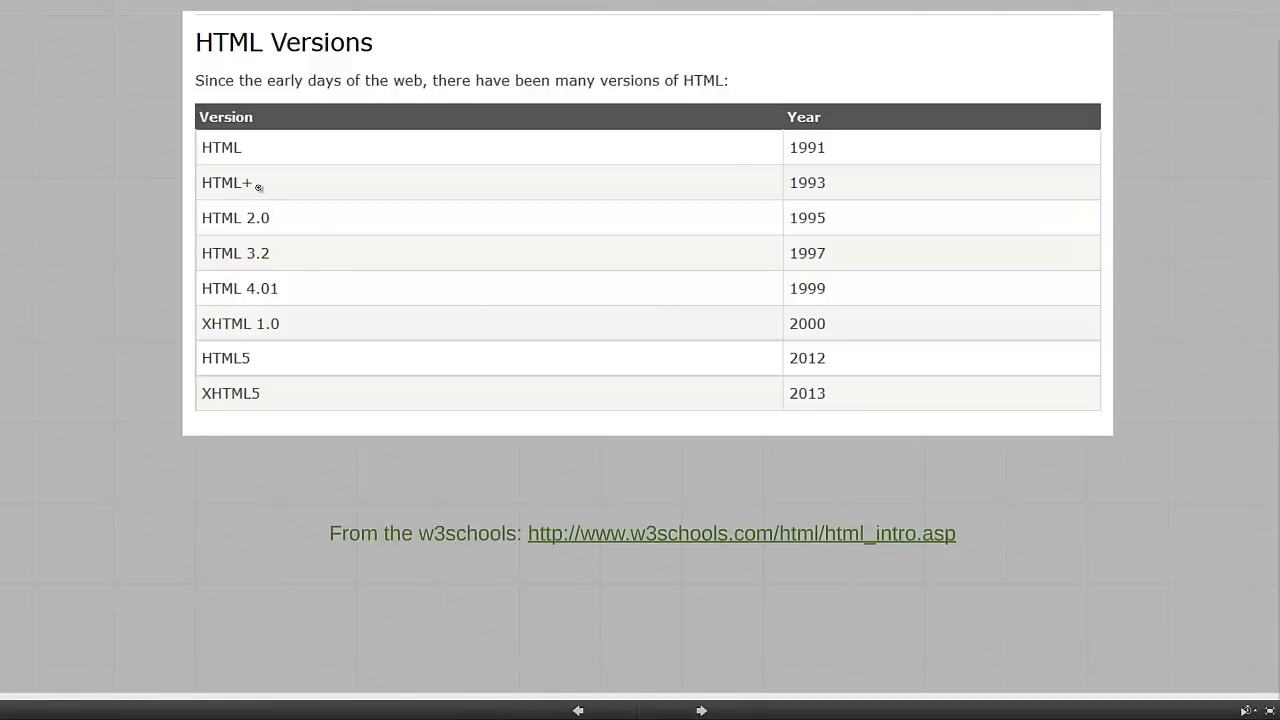
{"action": "mouse_move", "coordinate": [262, 192]}
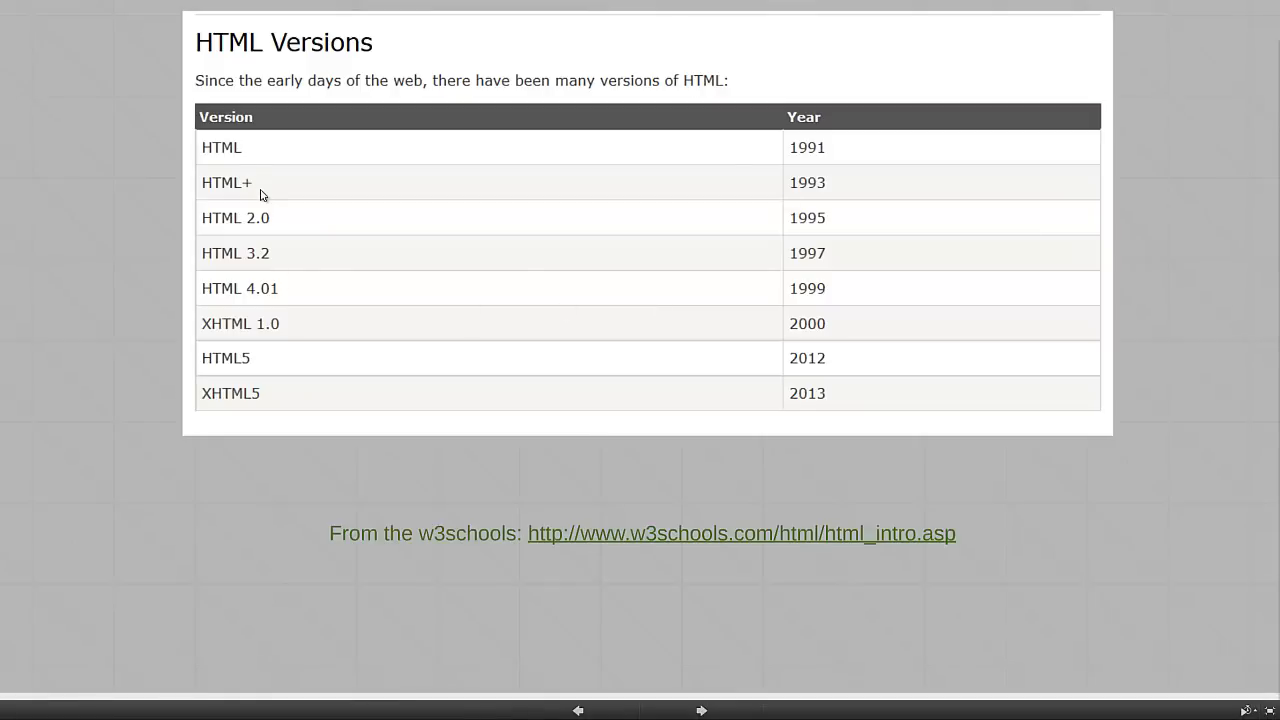